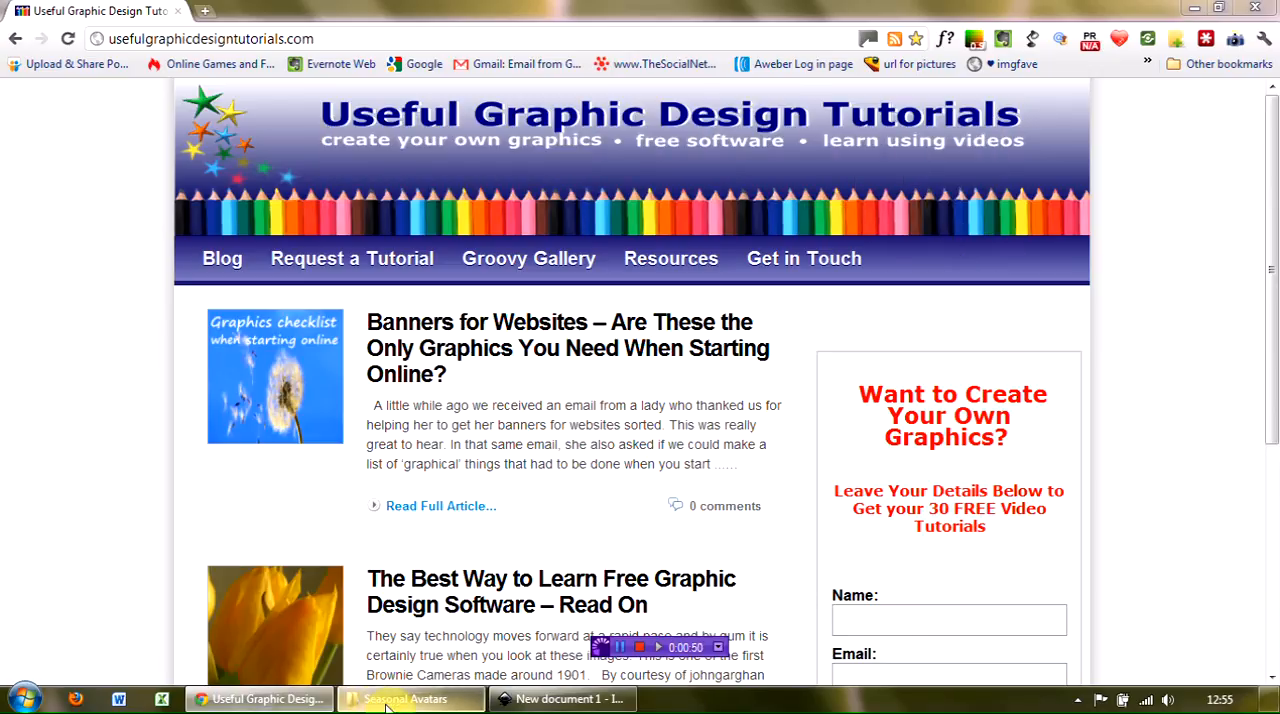
# Bring the Seasonal Avatars Explorer window to the front from the taskbar.
pyautogui.click(412, 698)
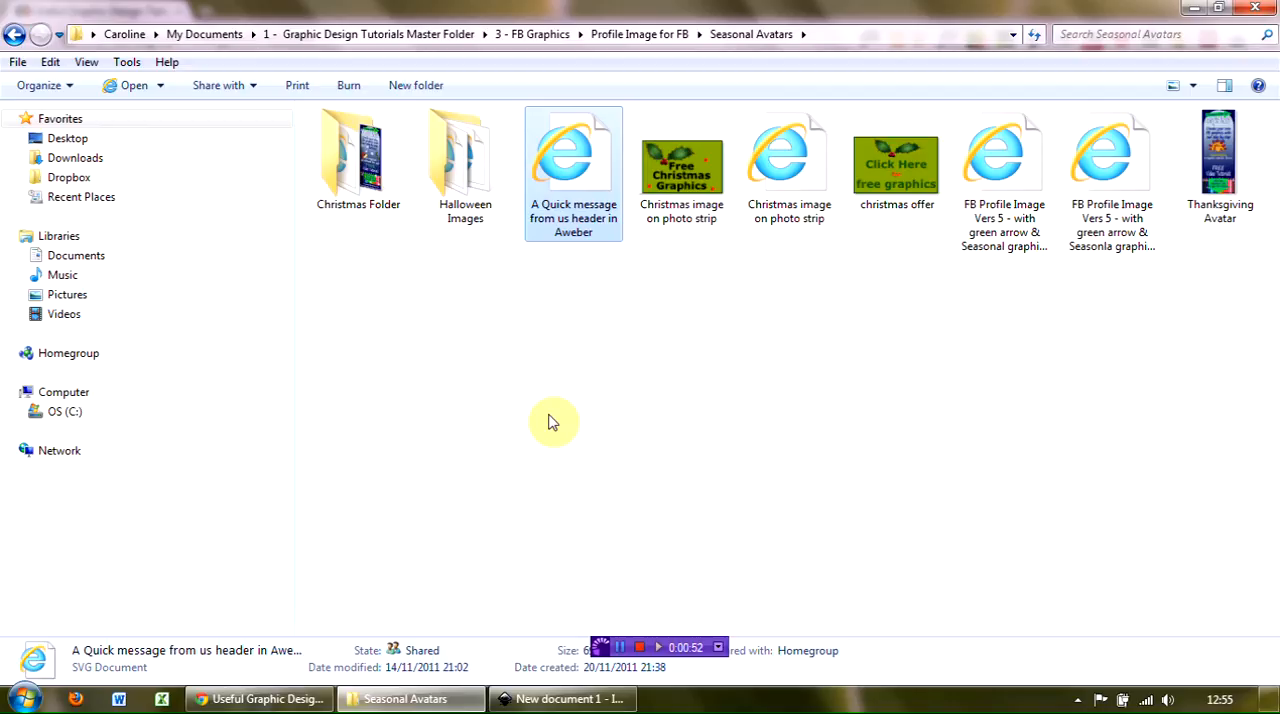
pyautogui.moveTo(572, 224)
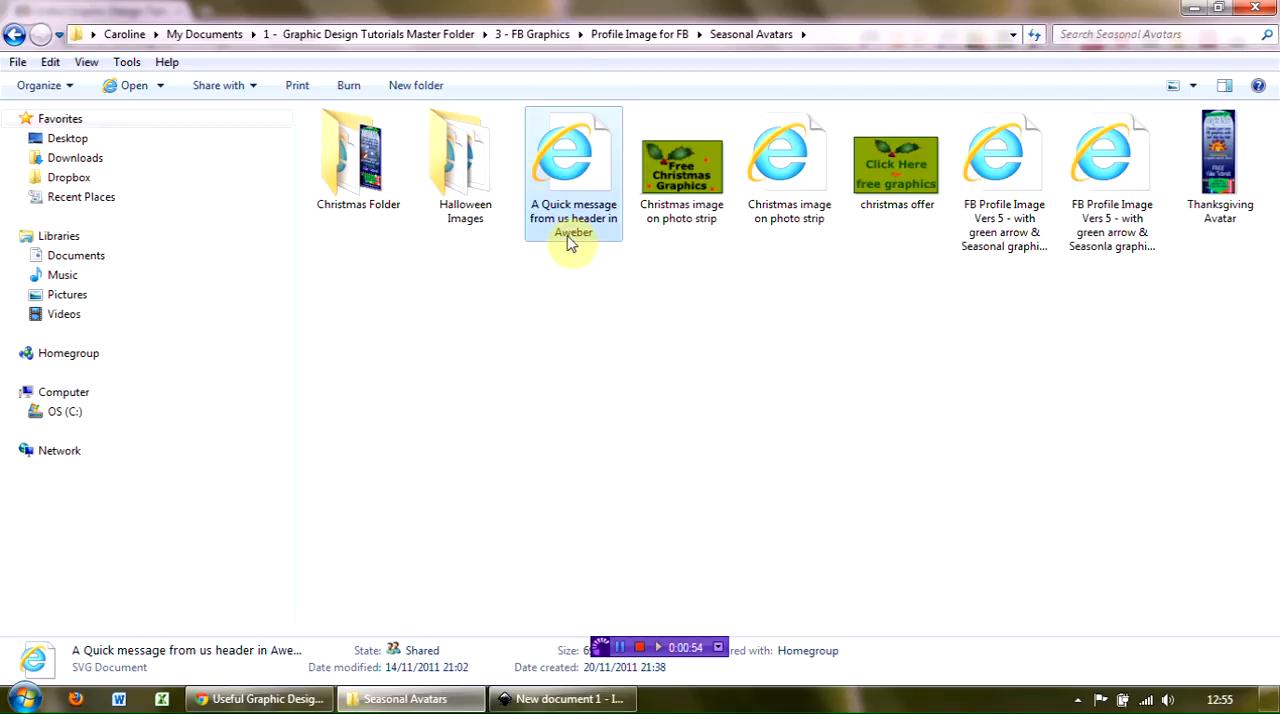
pyautogui.moveTo(590, 268)
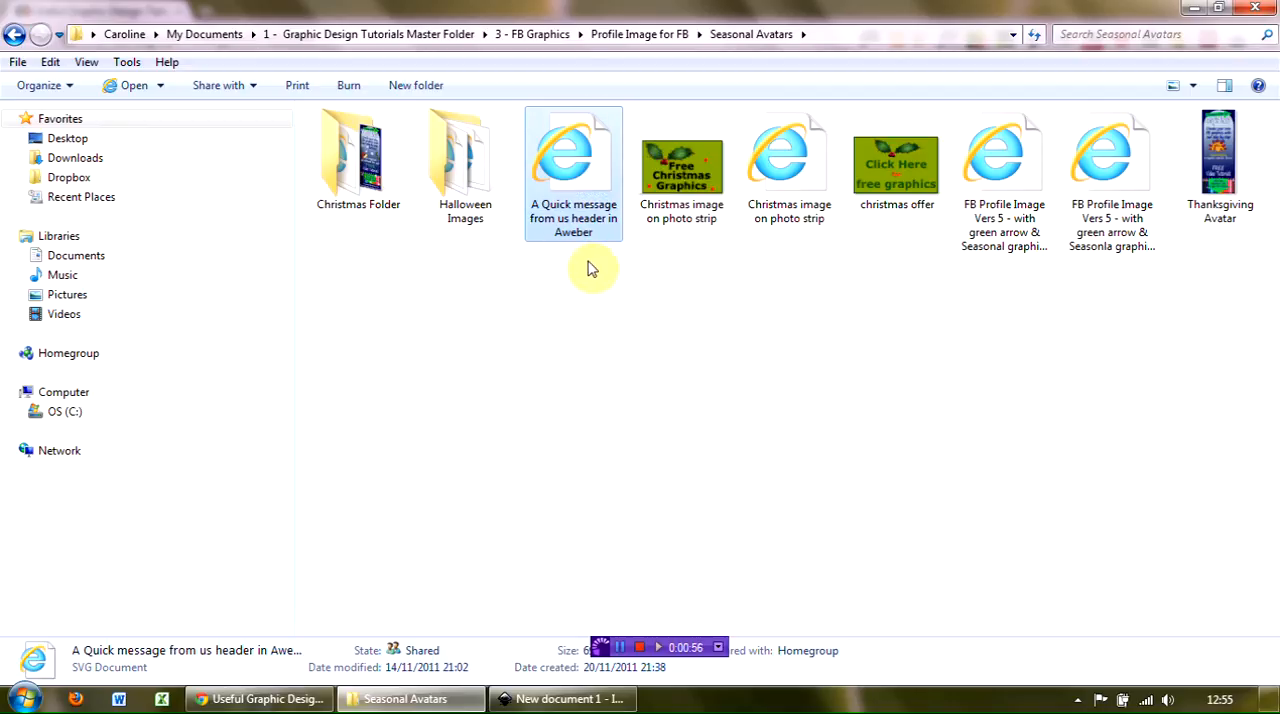
pyautogui.moveTo(572, 160)
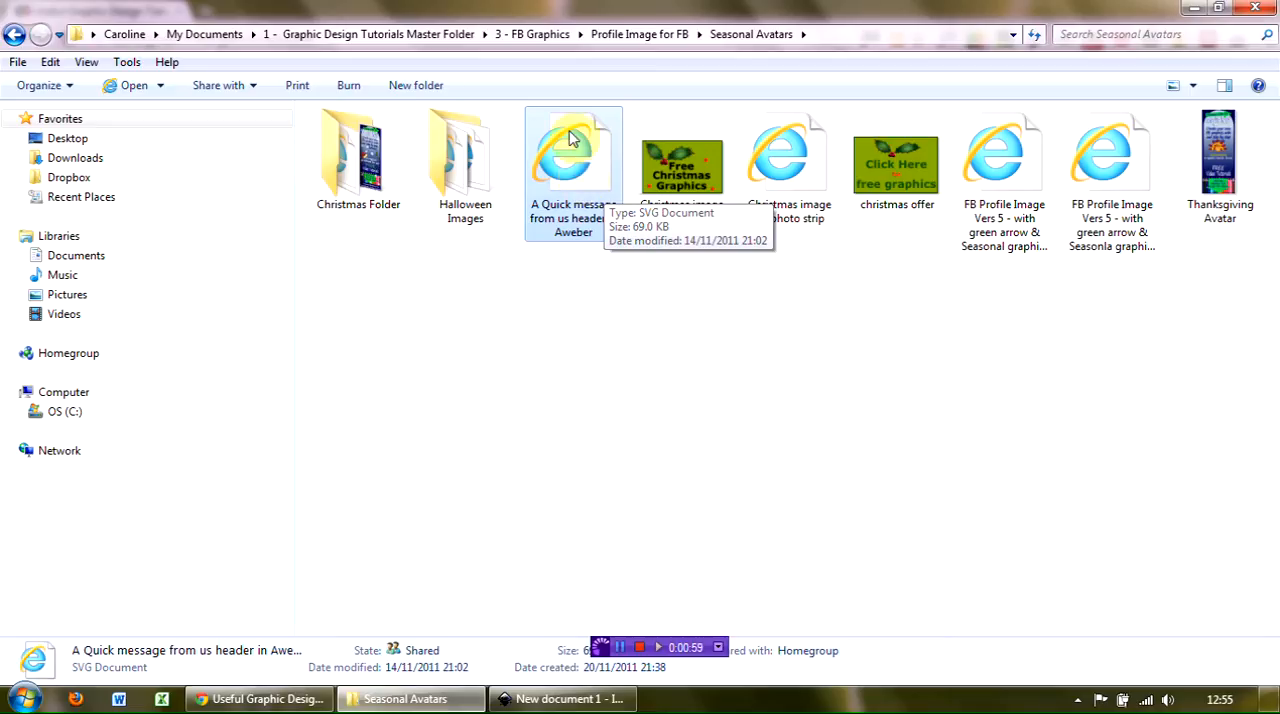
pyautogui.moveTo(572, 194)
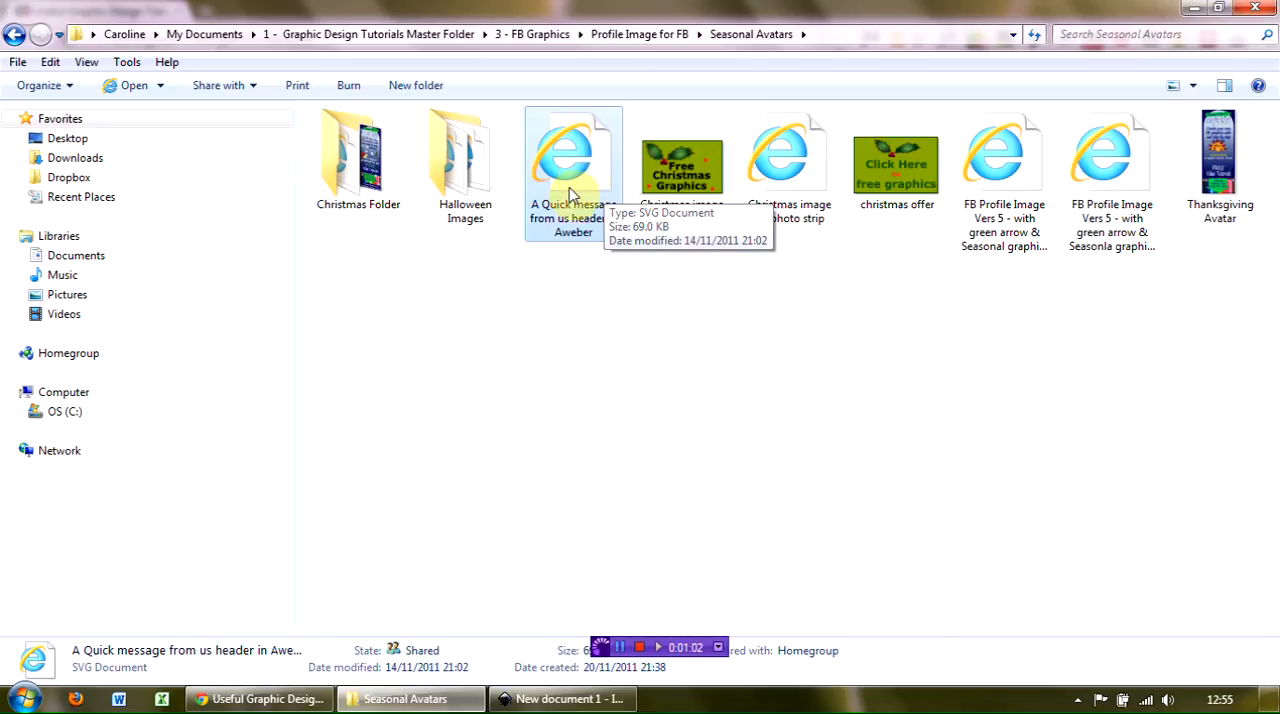
pyautogui.moveTo(562, 160)
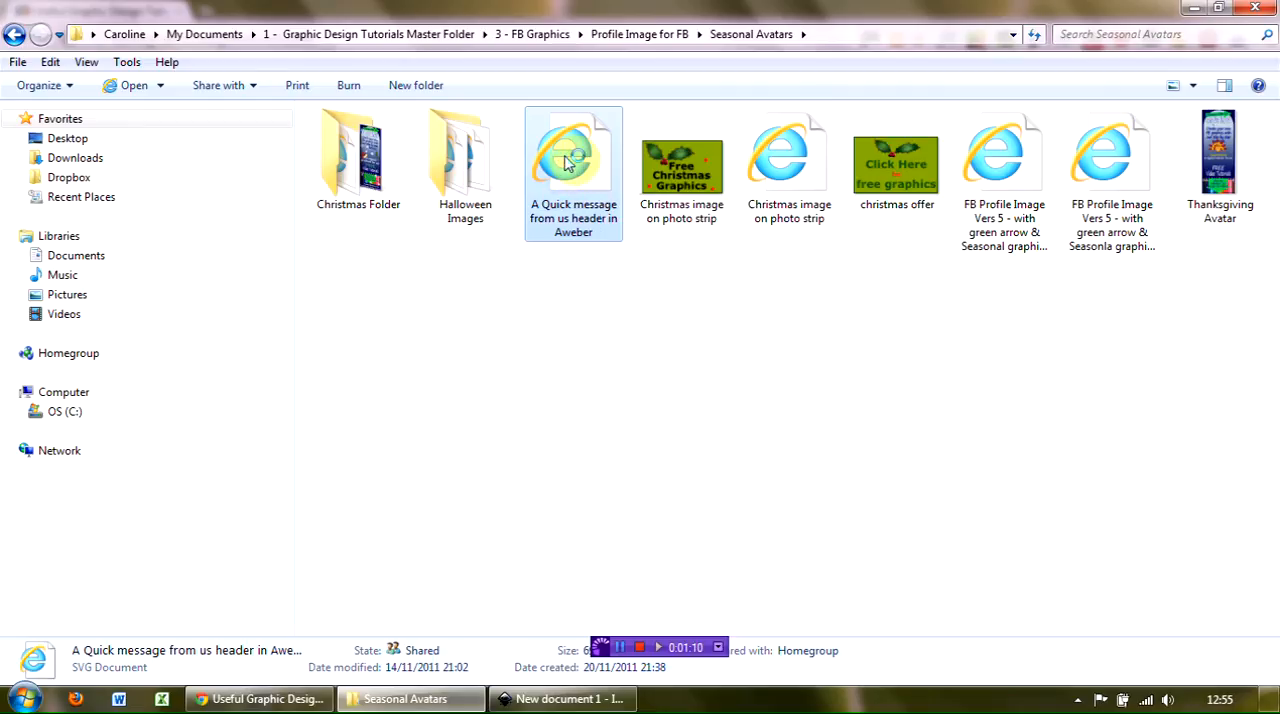
# Preview the quick message header SVG in Internet Explorer, then return to the blank Inkscape document.
pyautogui.doubleClick(572, 156)
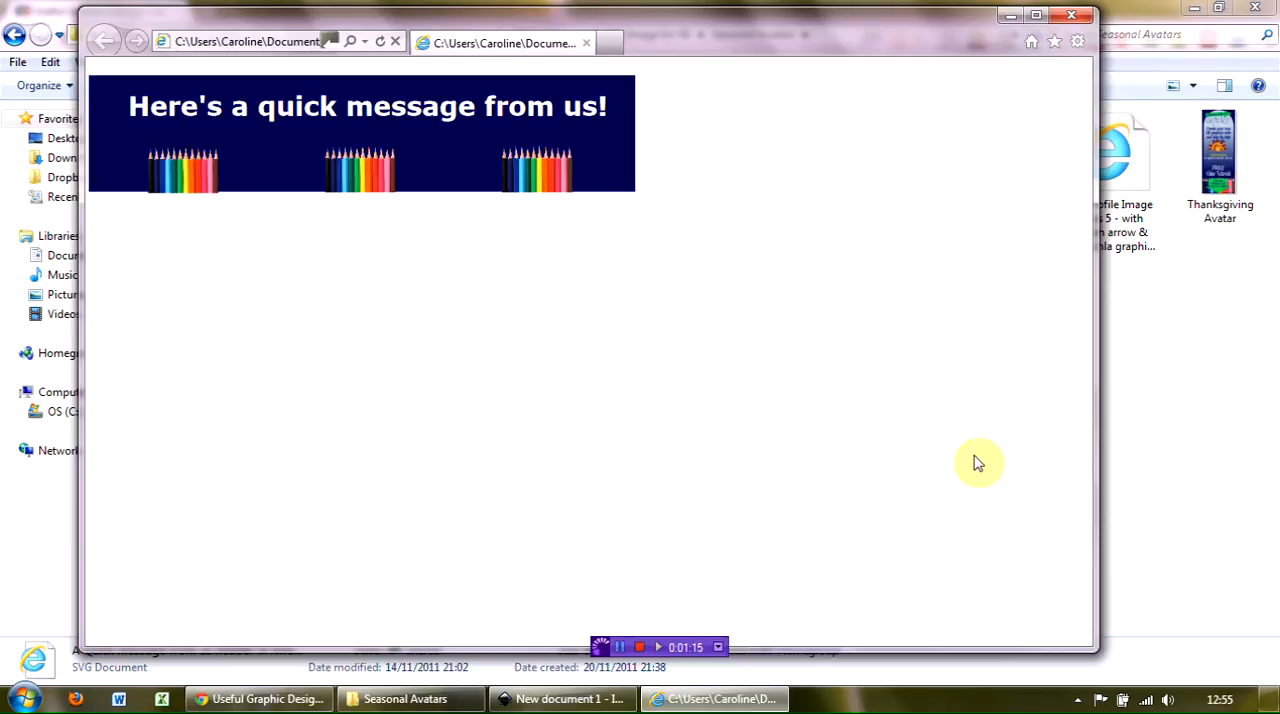
pyautogui.moveTo(1004, 340)
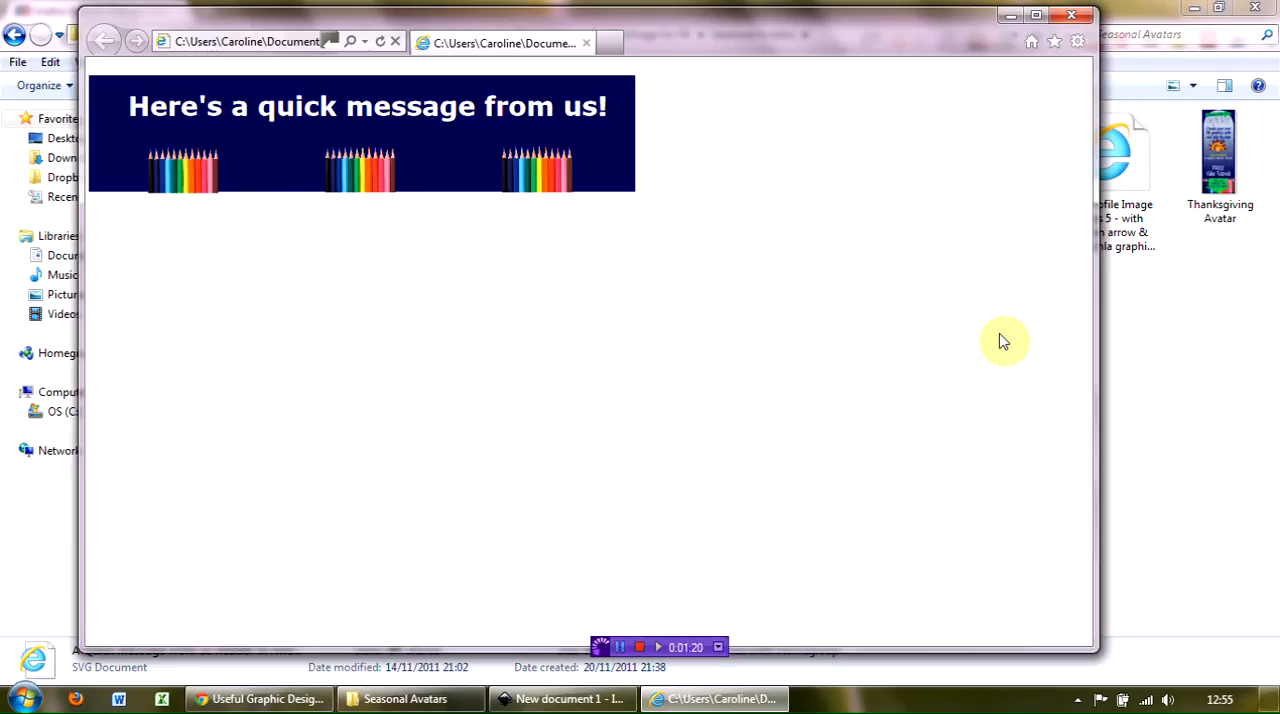
pyautogui.moveTo(990, 110)
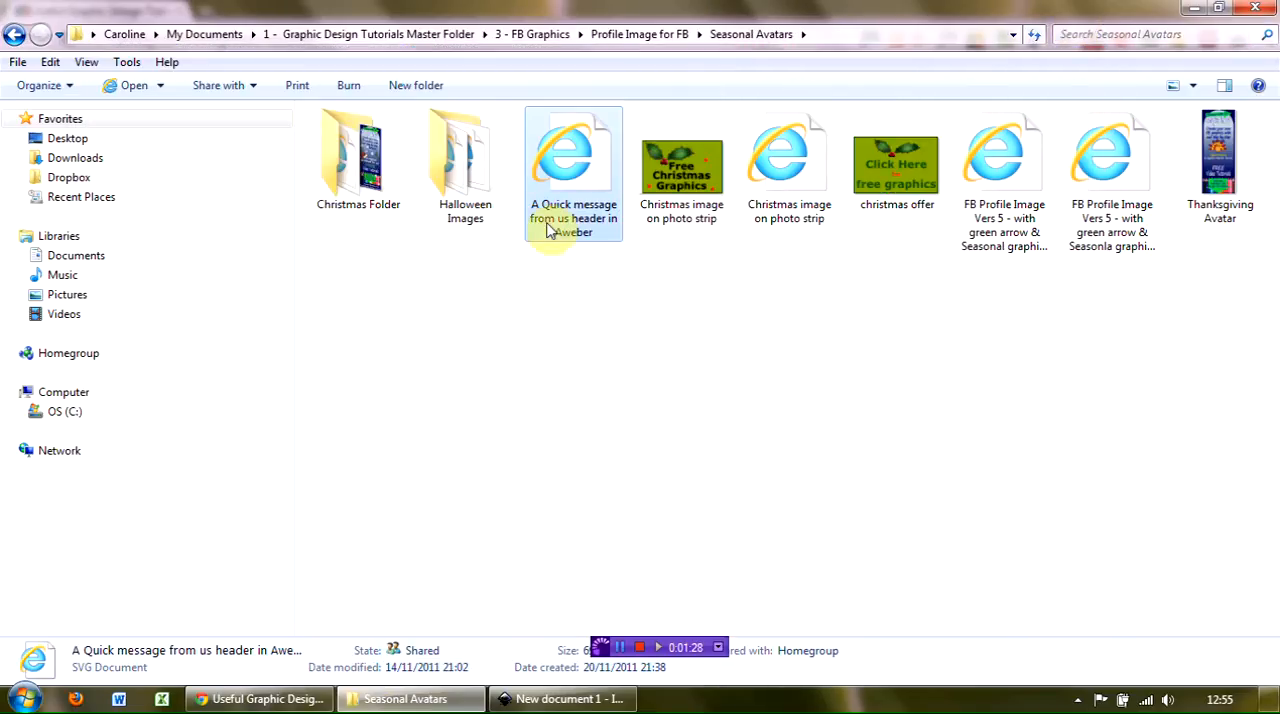
pyautogui.moveTo(652, 254)
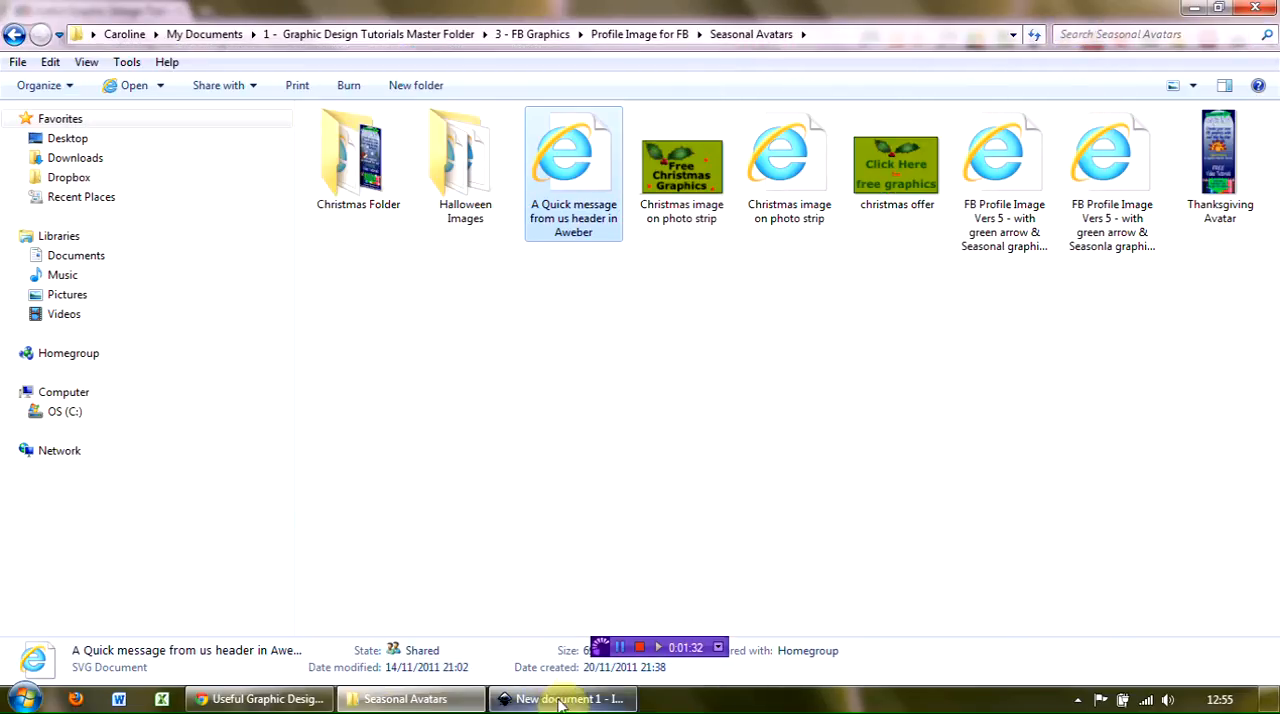
pyautogui.click(564, 698)
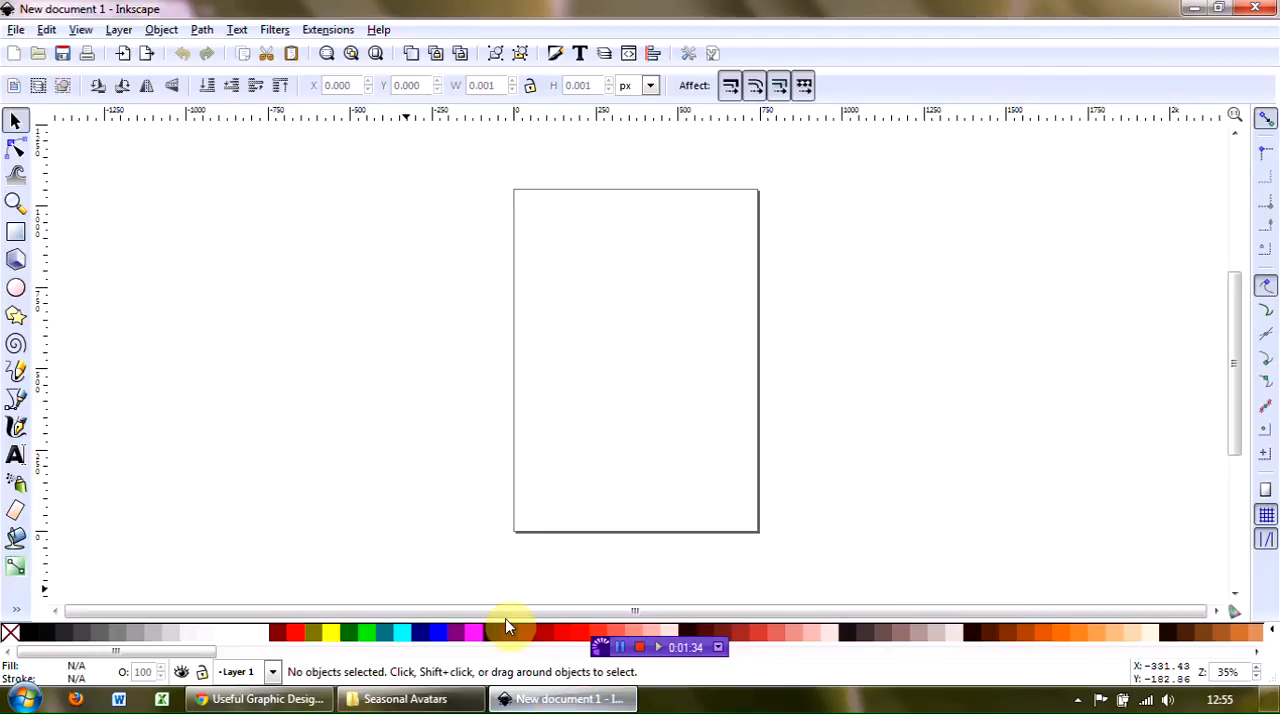
pyautogui.moveTo(344, 336)
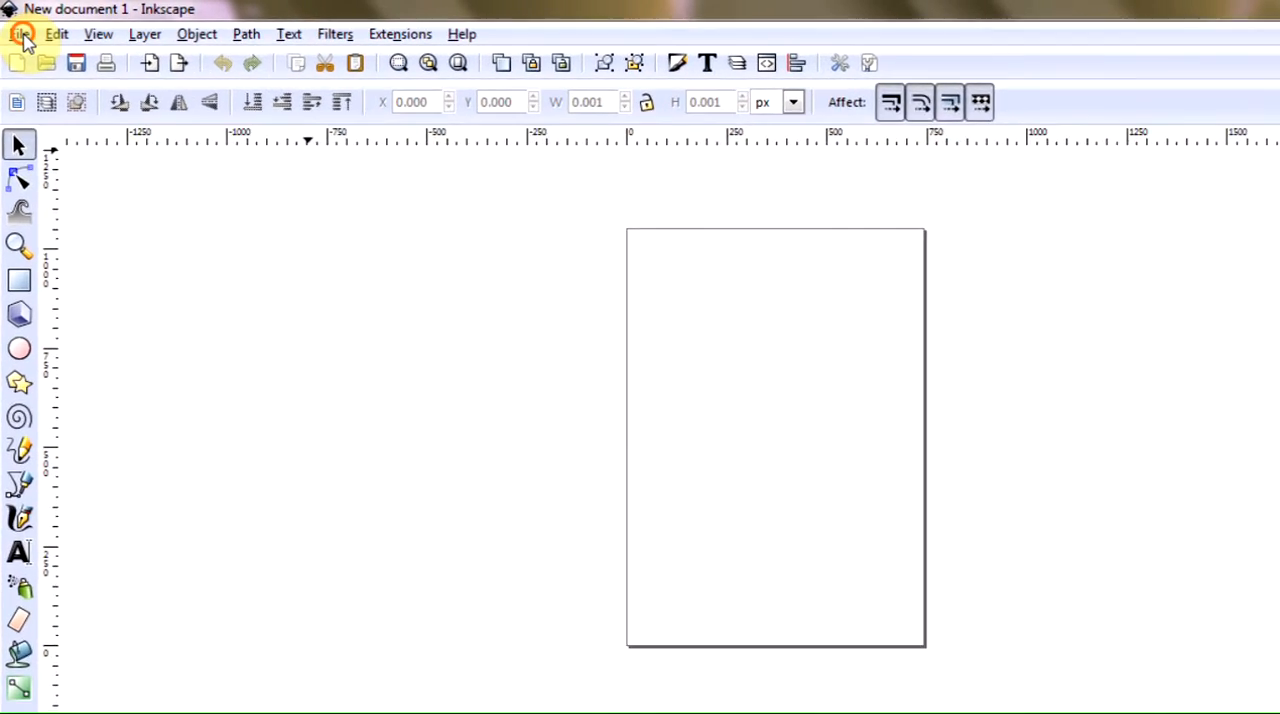
# Open 'A Quick message from us header in Aweber' from the Seasonal Avatars folder via File > Open.
pyautogui.click(22, 32)
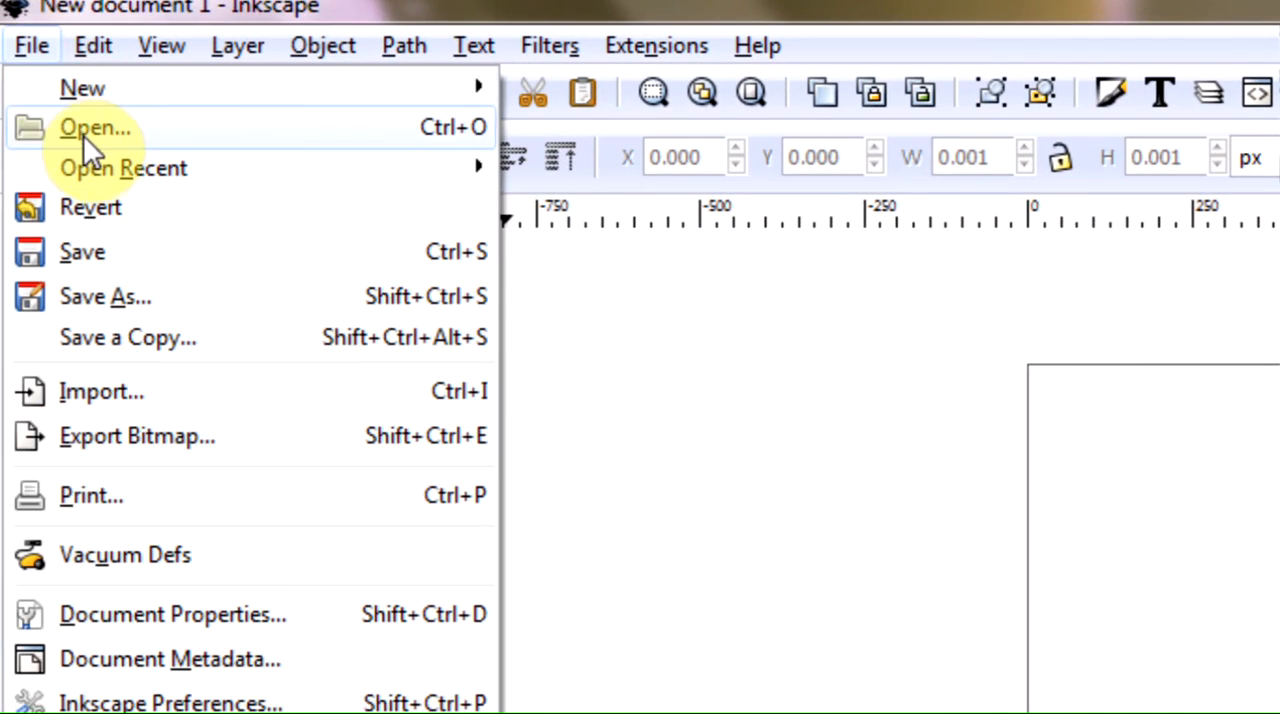
pyautogui.click(96, 128)
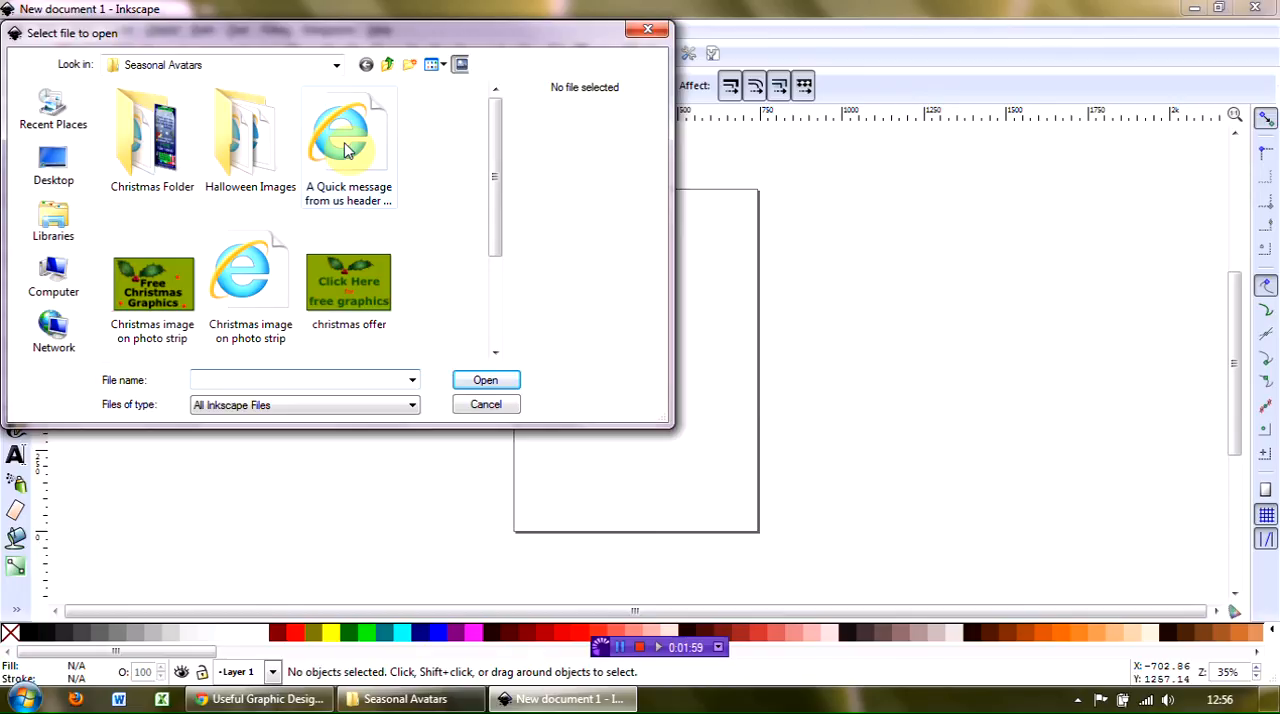
pyautogui.doubleClick(348, 130)
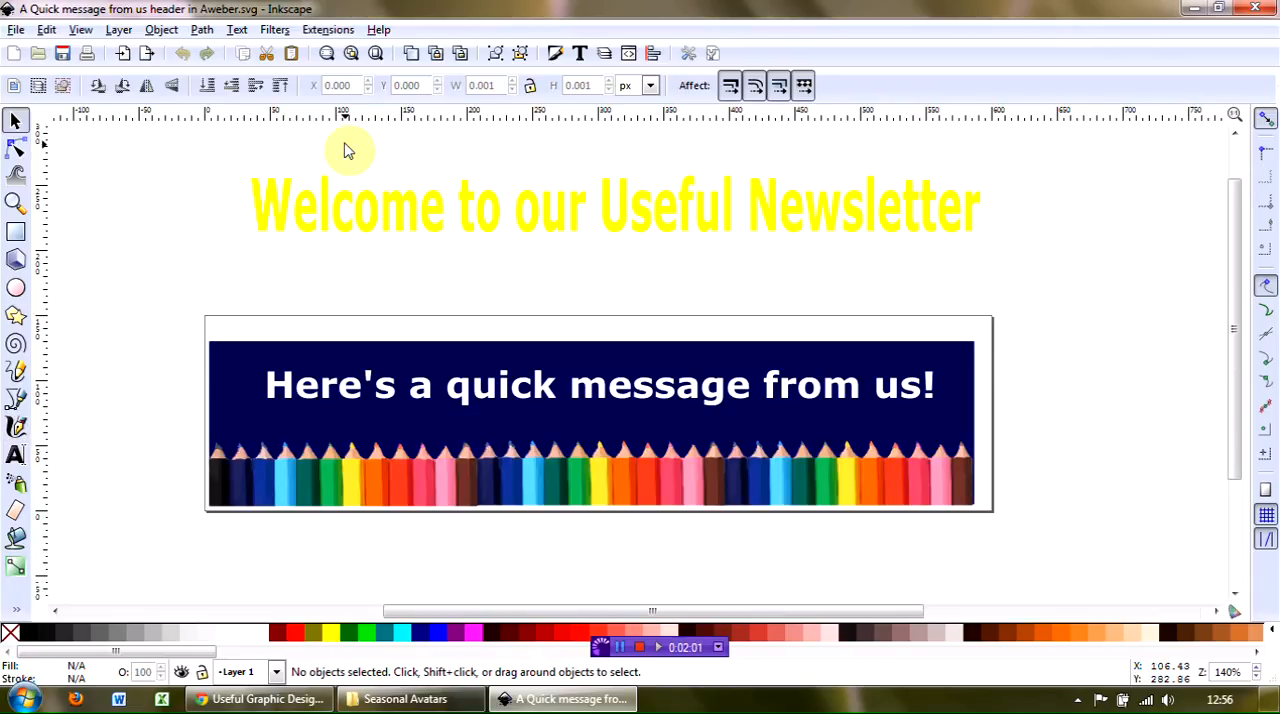